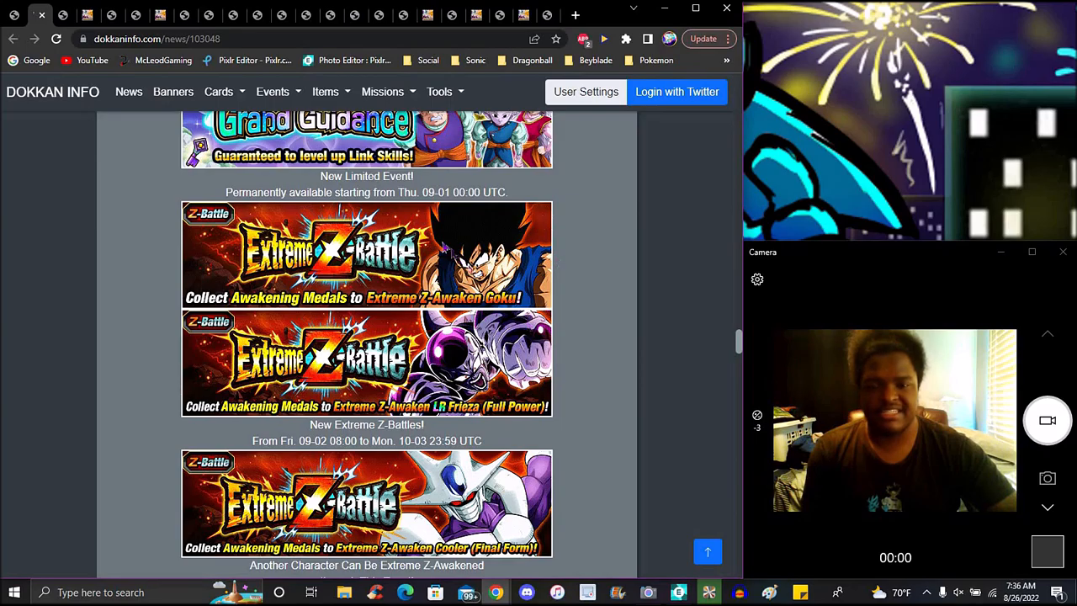
pyautogui.moveTo(596, 294)
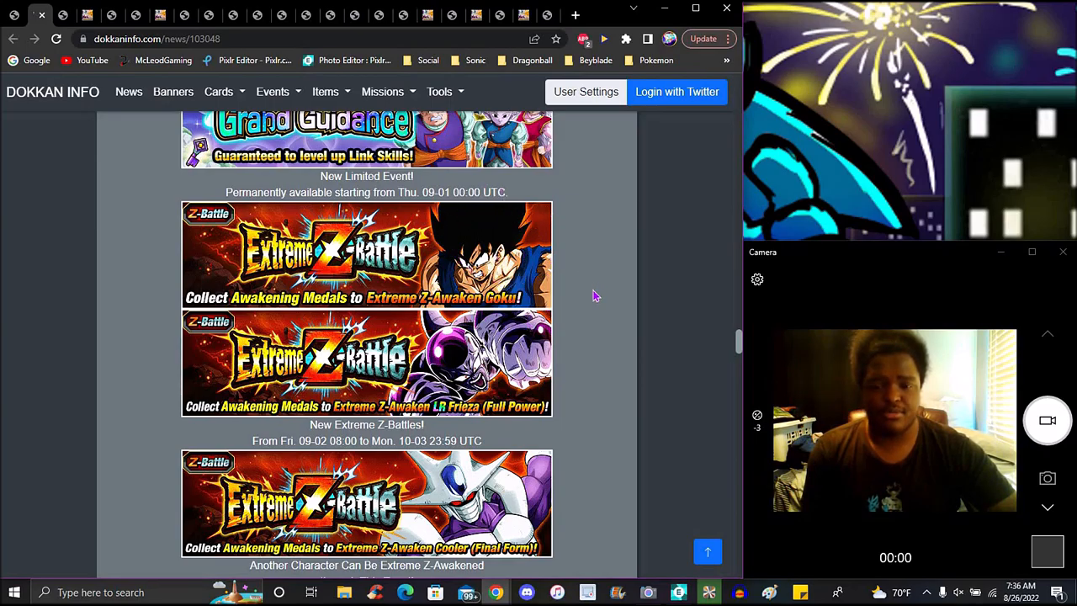
pyautogui.moveTo(655, 289)
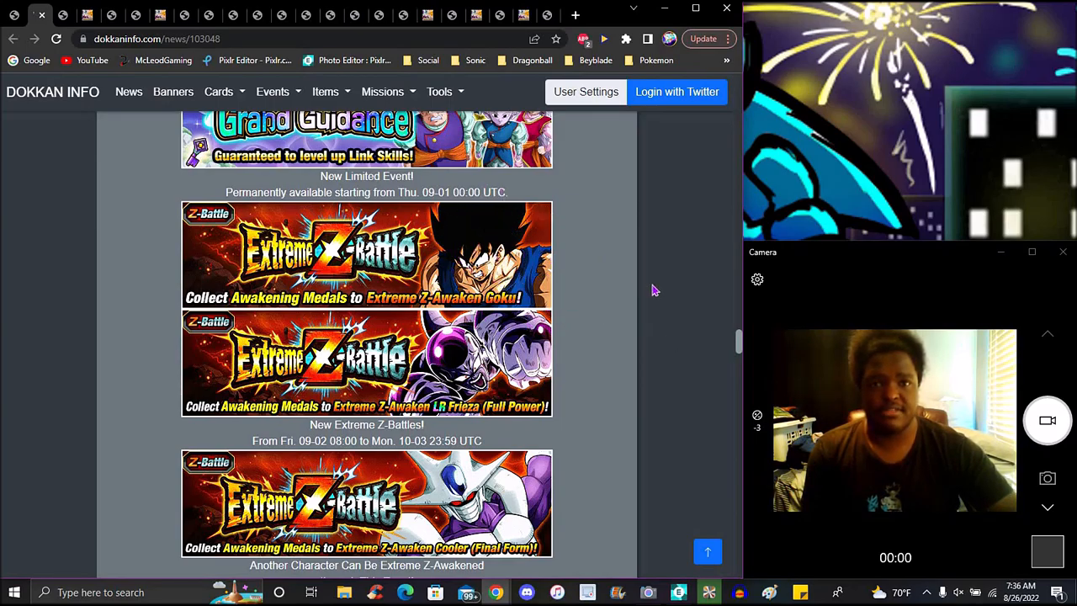
pyautogui.moveTo(656, 306)
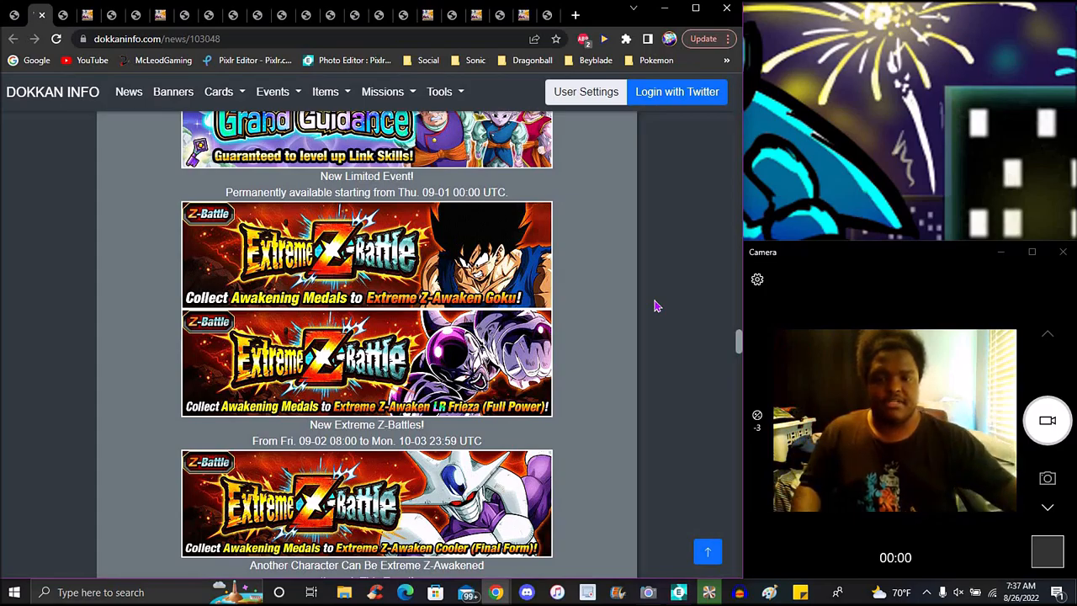
pyautogui.moveTo(612, 255)
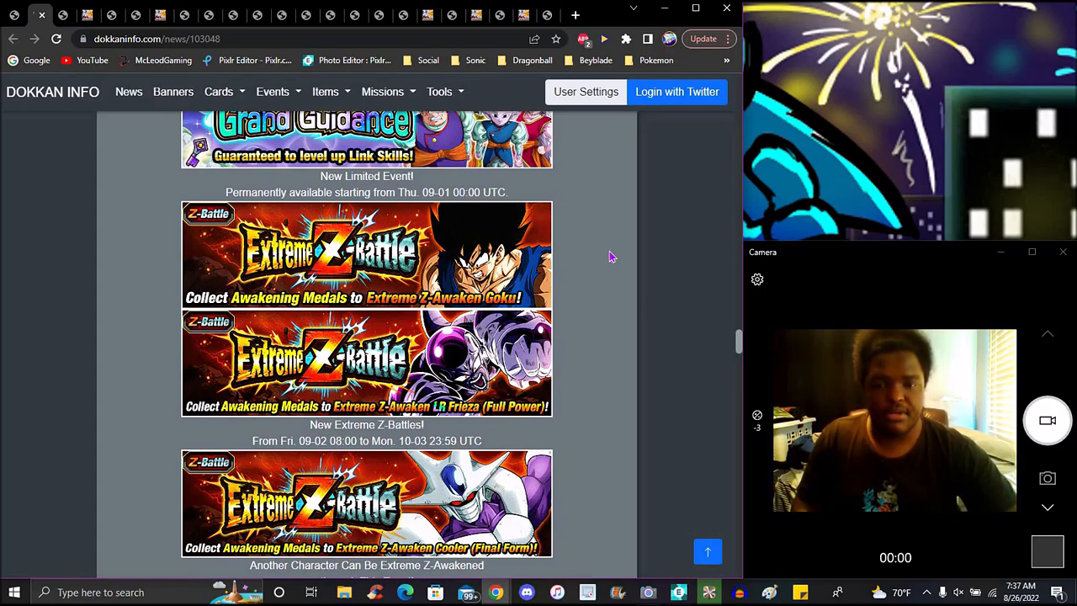